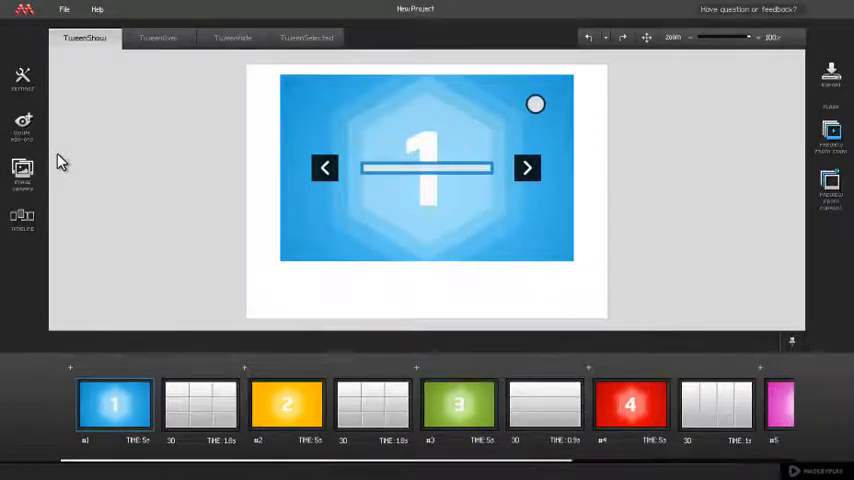
Show the Shadow panel from the slide effects toolbar
{"action": "left_click", "coordinate": [22, 128]}
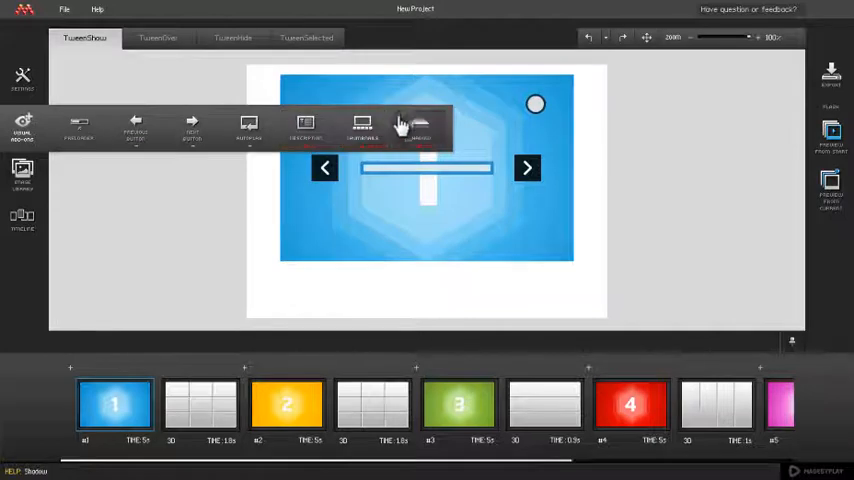
{"action": "left_click", "coordinate": [420, 128]}
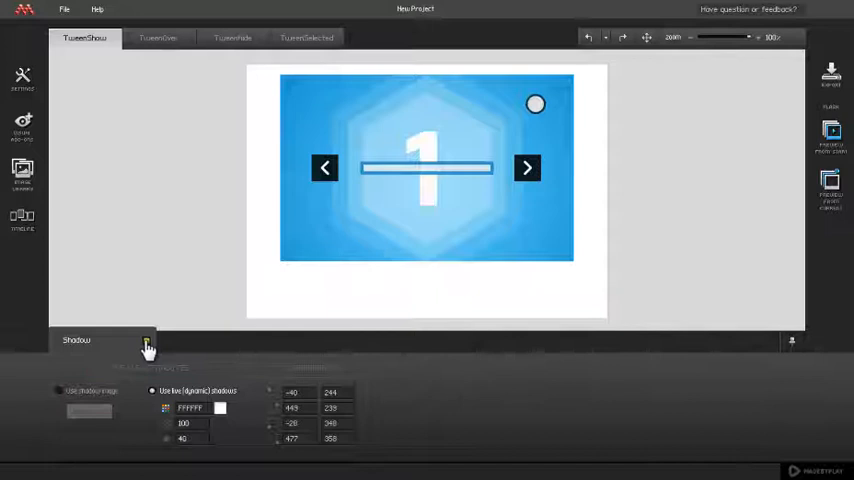
Enable 'Use shadow image' and choose the shadow picture from the Image Library
{"action": "left_click", "coordinate": [58, 392]}
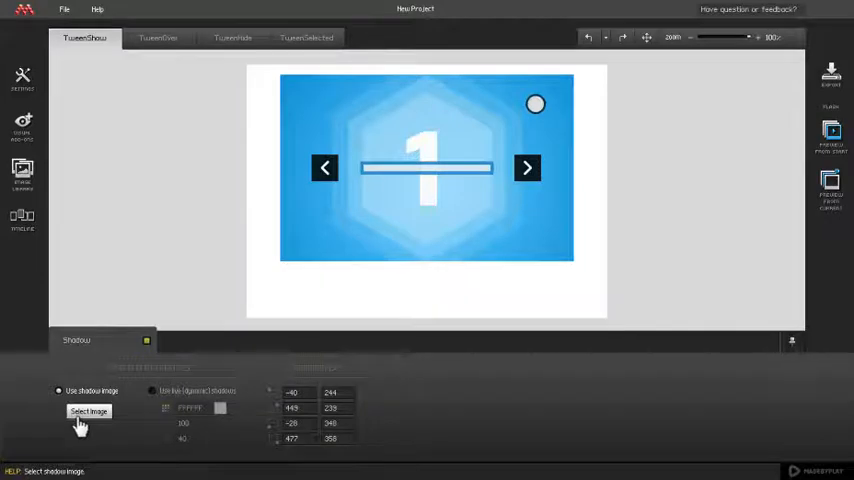
{"action": "left_click", "coordinate": [88, 412]}
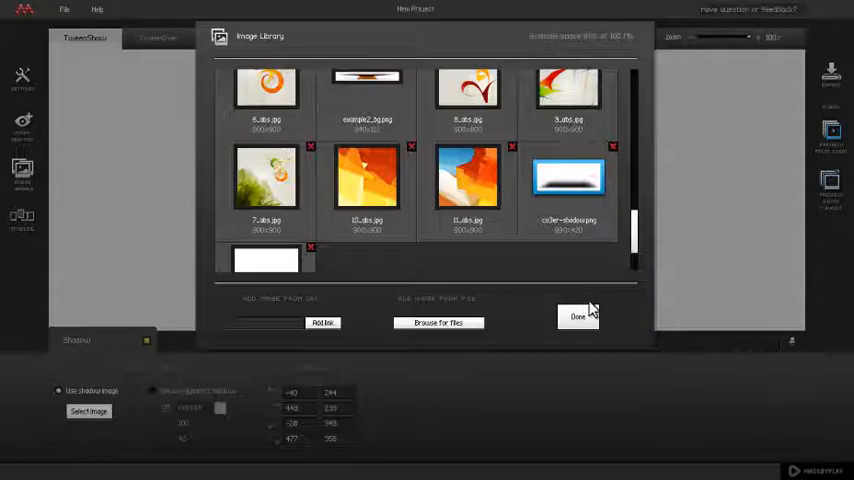
{"action": "left_click", "coordinate": [578, 316]}
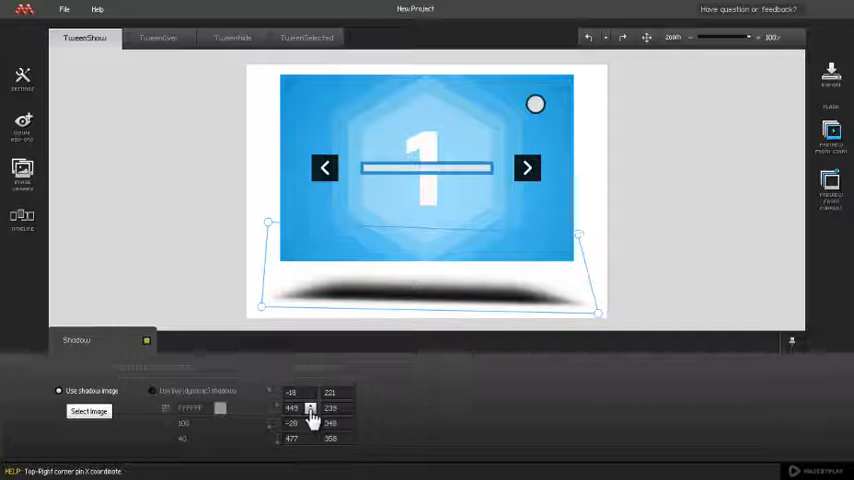
Enter the shadow's top-right corner pin coordinate so it lies flat beneath the slide
{"action": "left_click", "coordinate": [350, 404]}
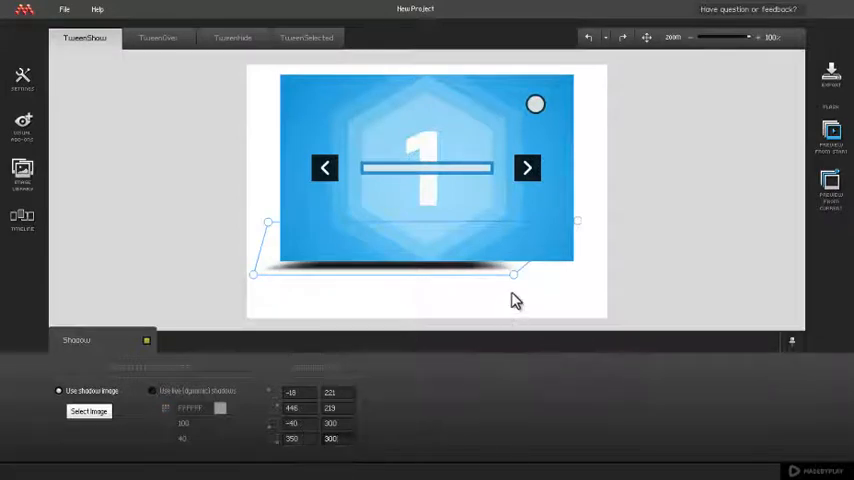
Pull the shadow's top corners outward beyond the slide, then Save & Preview
{"action": "left_click_drag", "start_coordinate": [516, 272], "coordinate": [596, 290]}
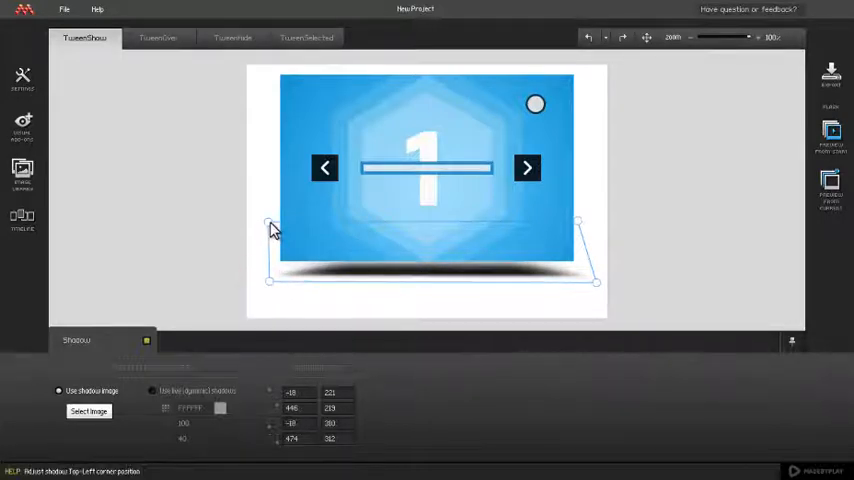
{"action": "left_click_drag", "start_coordinate": [270, 224], "coordinate": [200, 204]}
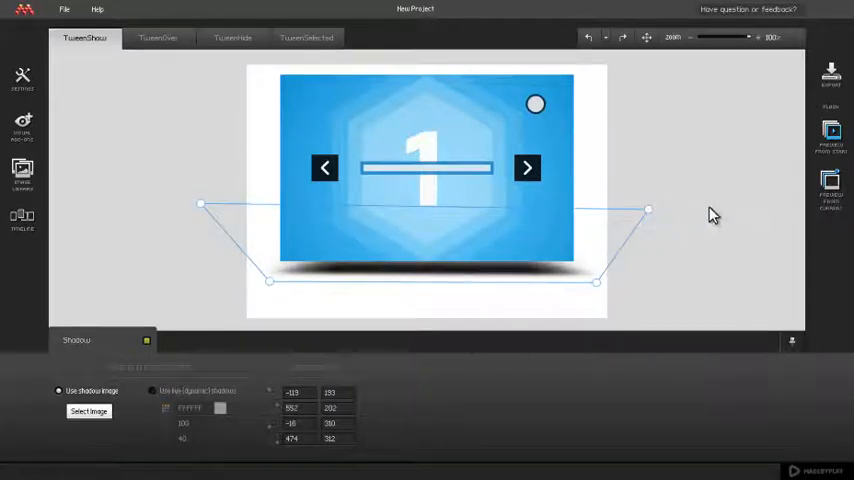
{"action": "left_click", "coordinate": [832, 136]}
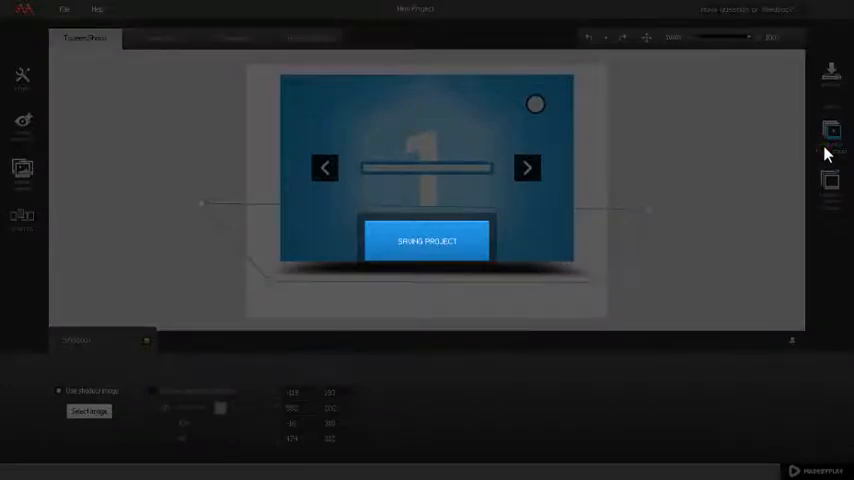
Step the Firefox preview from slide 1 to slide 3, checking the wide shadow, then leave the preview
{"action": "left_click", "coordinate": [832, 136]}
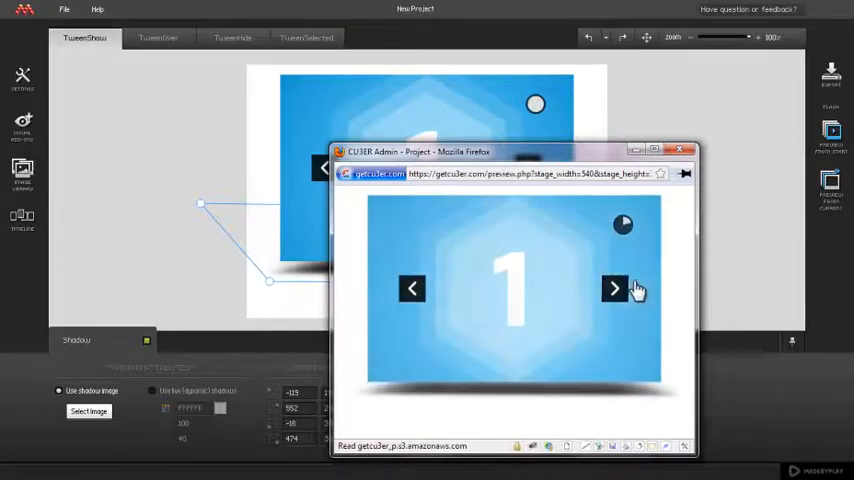
{"action": "left_click", "coordinate": [614, 288]}
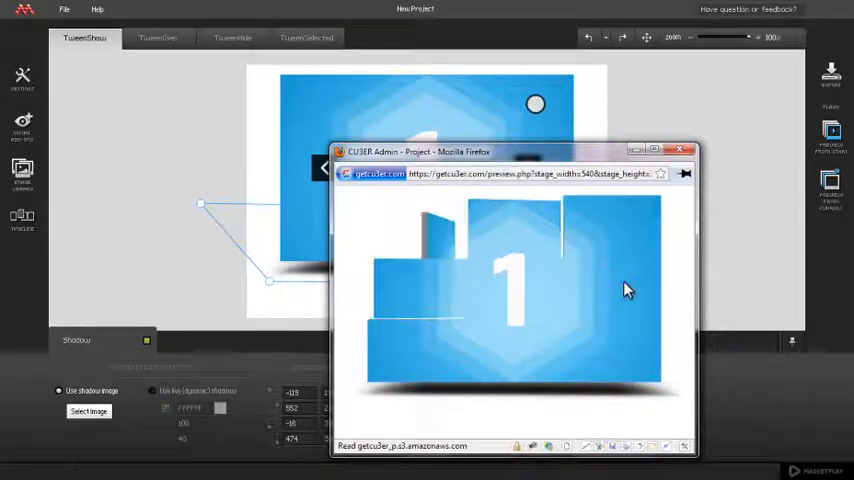
{"action": "left_click", "coordinate": [616, 288]}
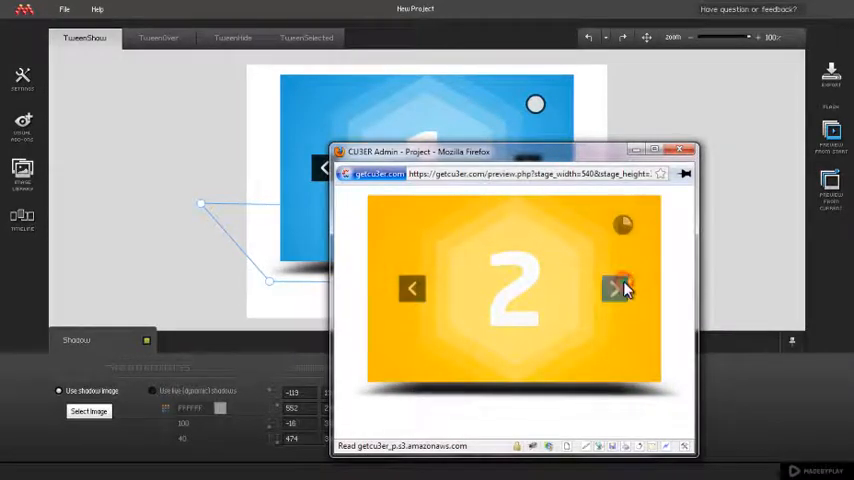
{"action": "left_click", "coordinate": [620, 288]}
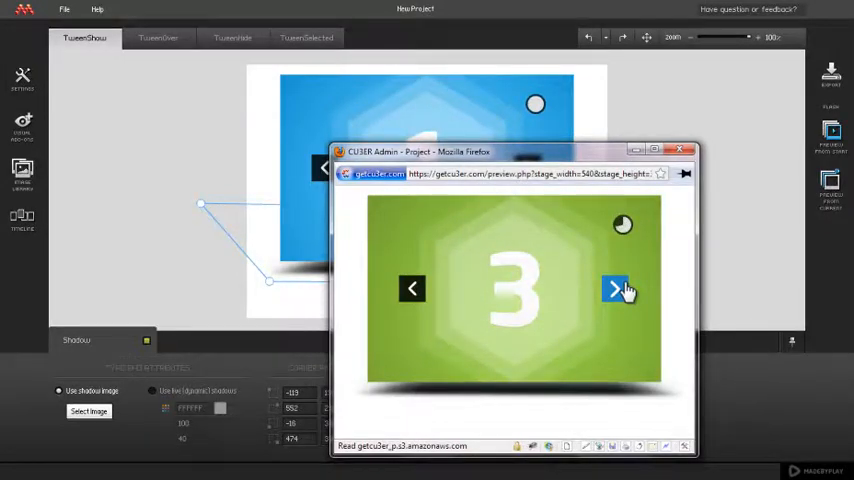
{"action": "left_click", "coordinate": [688, 150]}
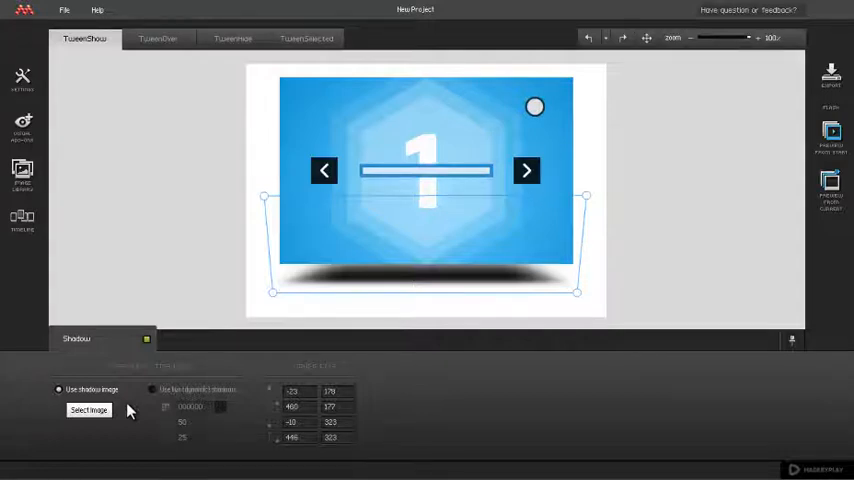
Switch the slide shadow to 'Use dynamic shadow' instead of the shadow image
{"action": "left_click", "coordinate": [152, 388]}
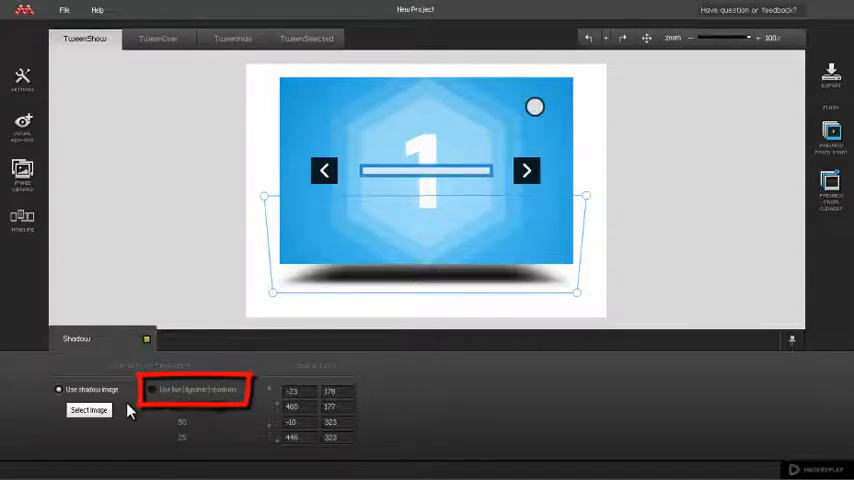
{"action": "left_click", "coordinate": [152, 390]}
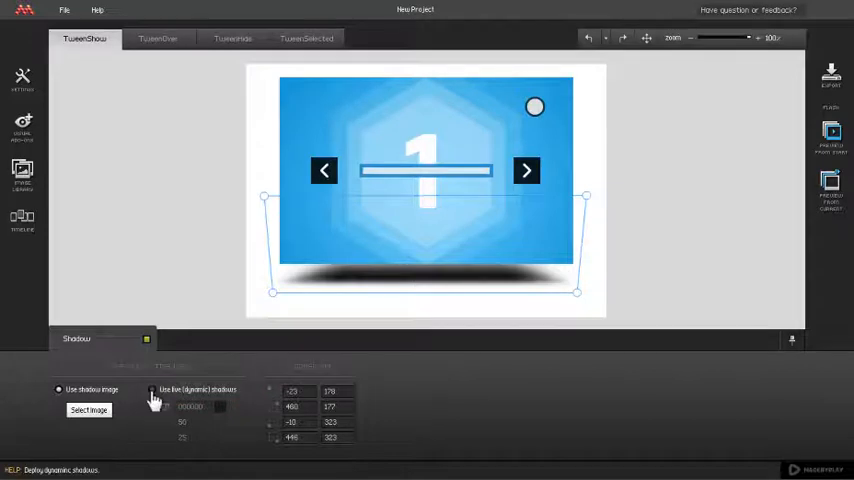
{"action": "left_click", "coordinate": [152, 390]}
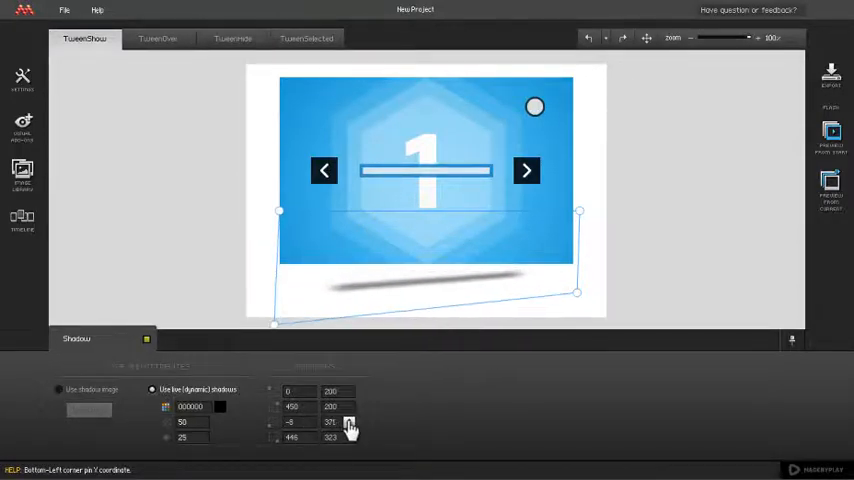
Fan the dynamic shadow's top corners out left and right and pull both bottom corners inward
{"action": "left_click", "coordinate": [348, 436]}
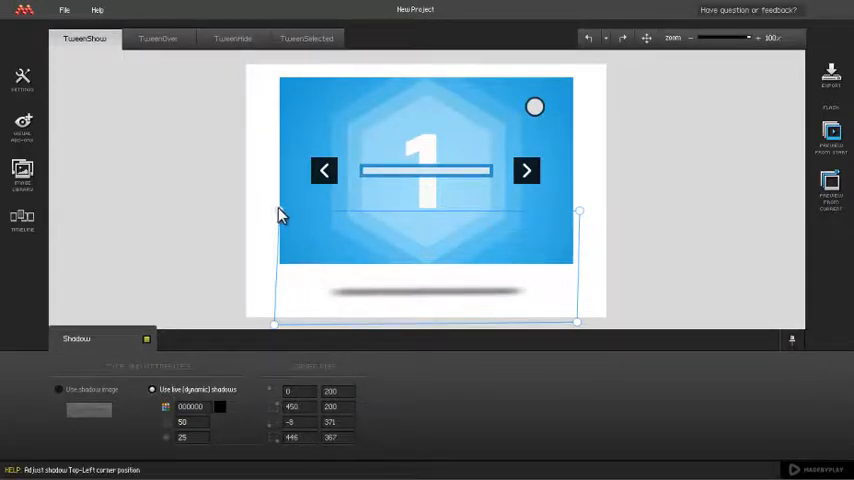
{"action": "left_click_drag", "start_coordinate": [284, 216], "coordinate": [210, 164]}
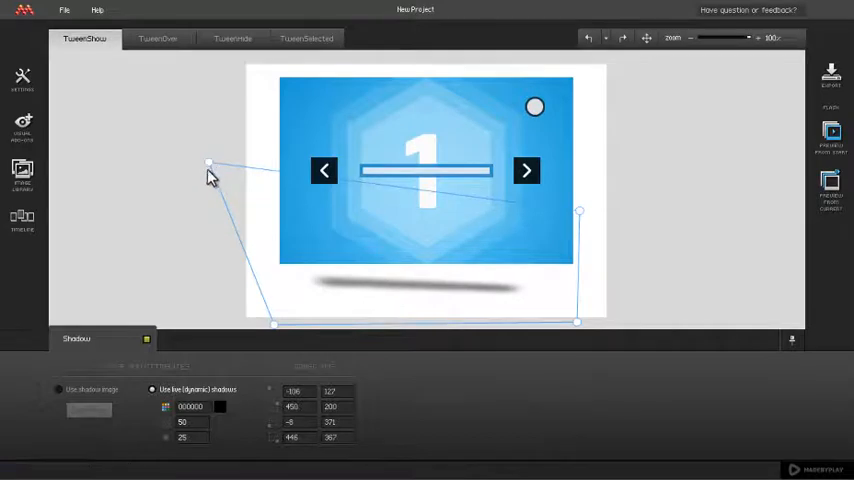
{"action": "mouse_move", "coordinate": [578, 212]}
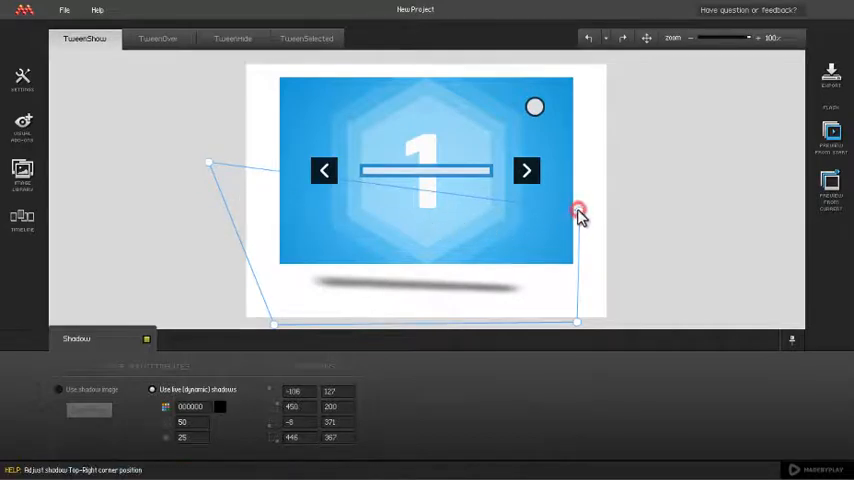
{"action": "left_click_drag", "start_coordinate": [578, 210], "coordinate": [688, 164]}
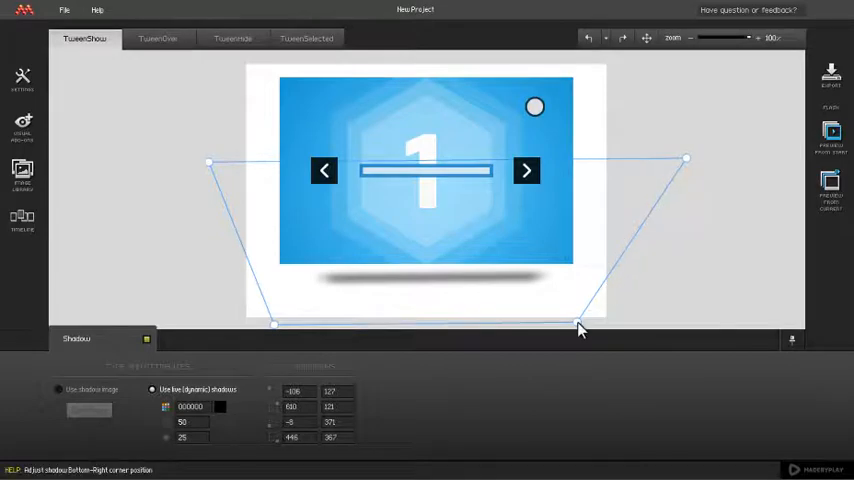
{"action": "left_click_drag", "start_coordinate": [580, 324], "coordinate": [552, 326]}
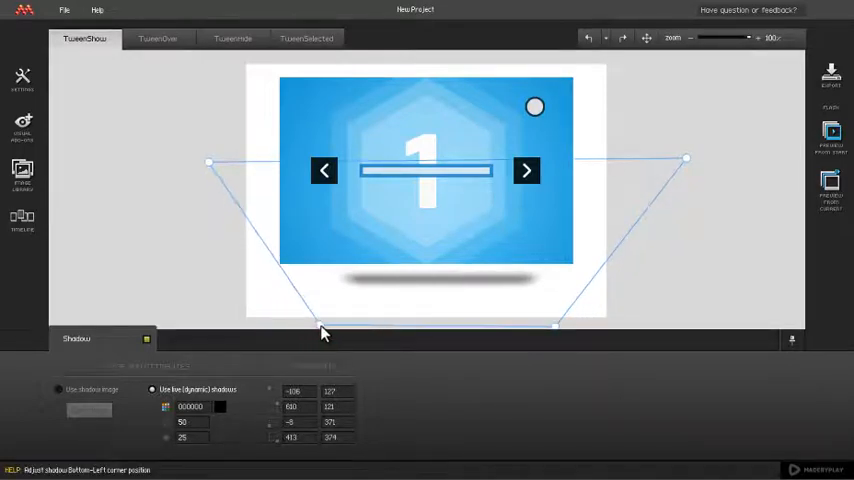
{"action": "left_click_drag", "start_coordinate": [324, 328], "coordinate": [278, 328]}
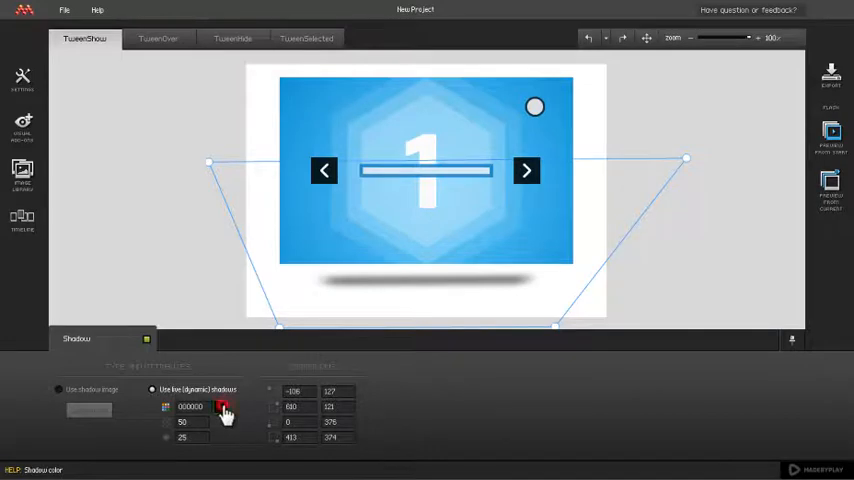
Set the dynamic shadow's colour to bright green from the colour swatch
{"action": "left_click", "coordinate": [224, 408]}
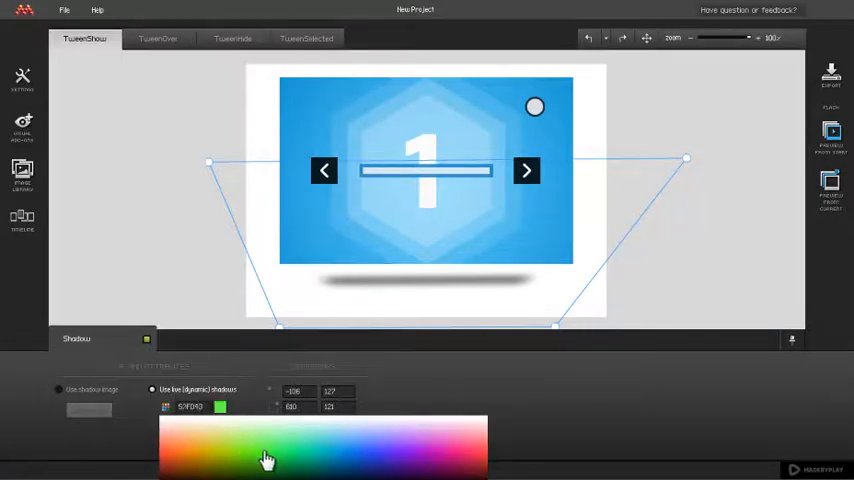
{"action": "left_click", "coordinate": [268, 456]}
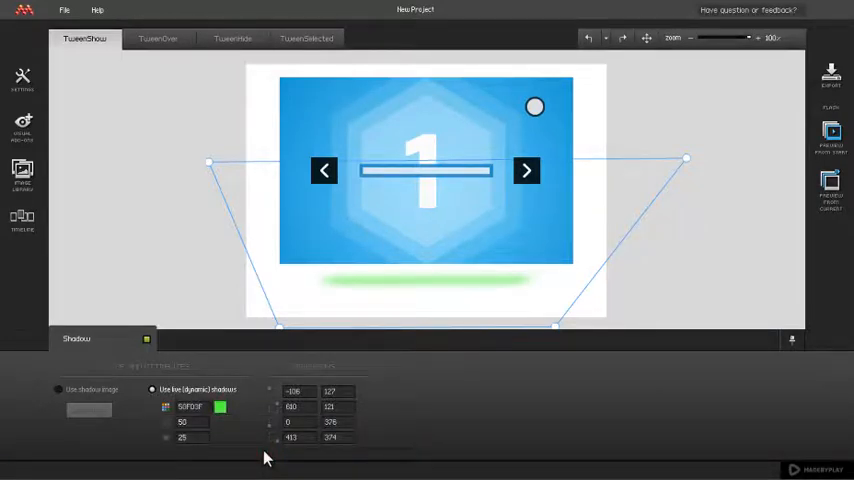
{"action": "mouse_move", "coordinate": [166, 410]}
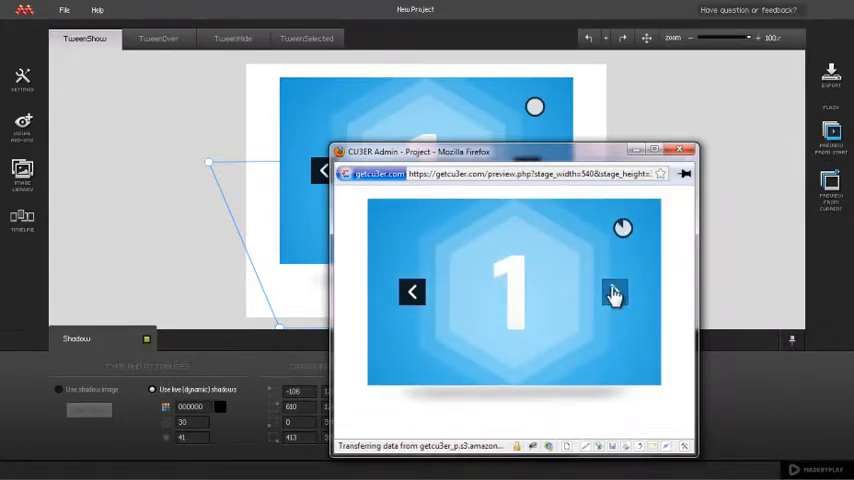
Advance the Firefox preview through slides 2 and 3 to see the dynamic shadow
{"action": "left_click", "coordinate": [614, 292]}
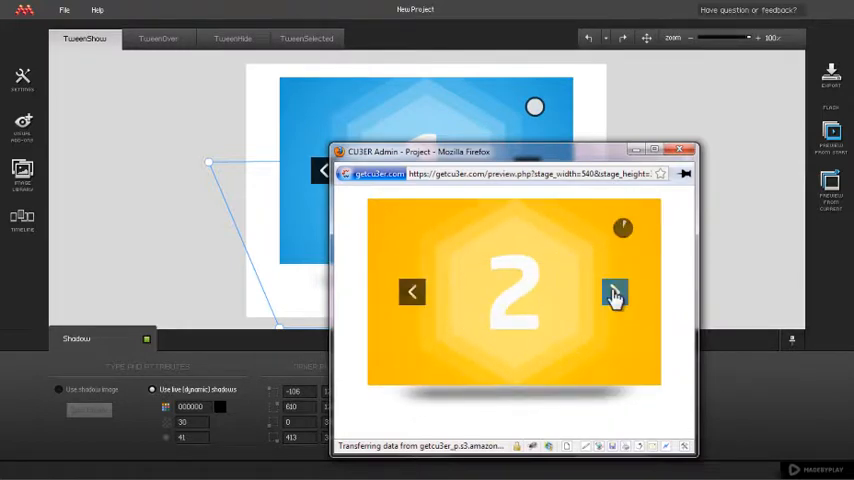
{"action": "left_click", "coordinate": [616, 292]}
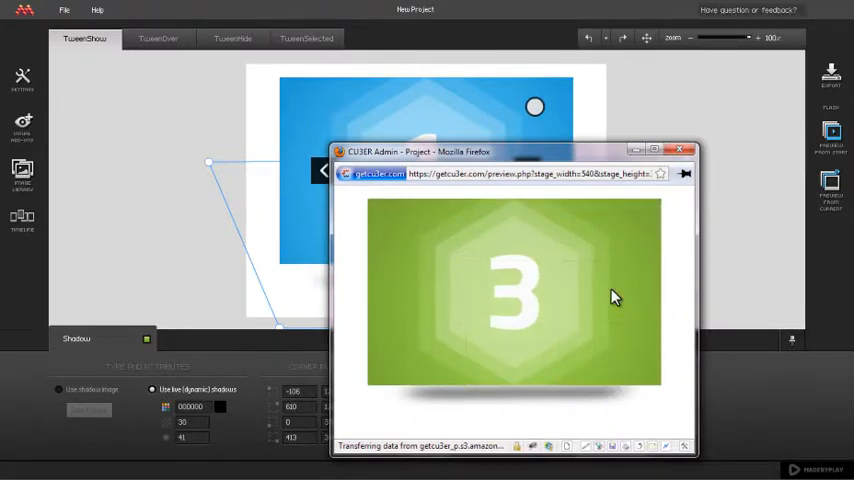